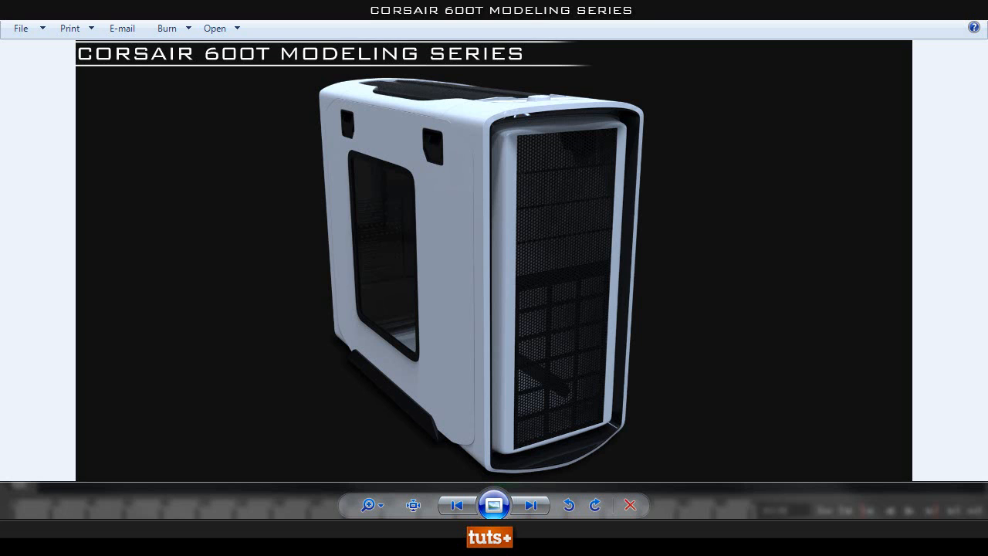
pyautogui.moveTo(704, 178)
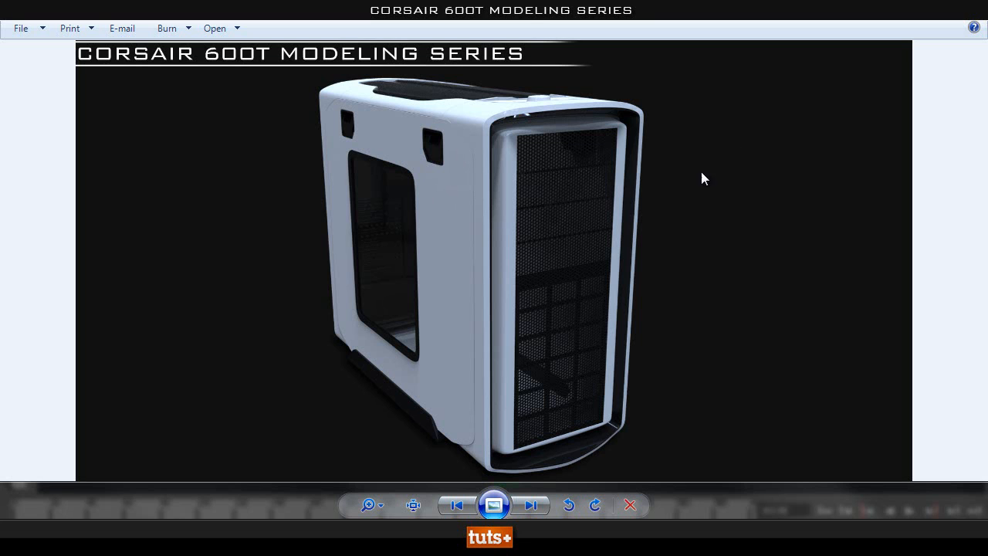
pyautogui.moveTo(870, 292)
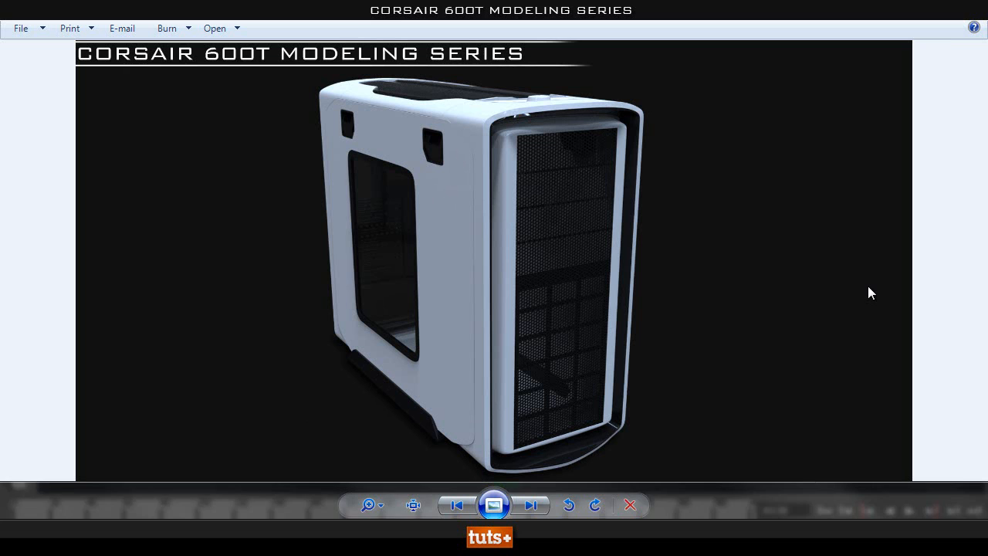
pyautogui.moveTo(774, 261)
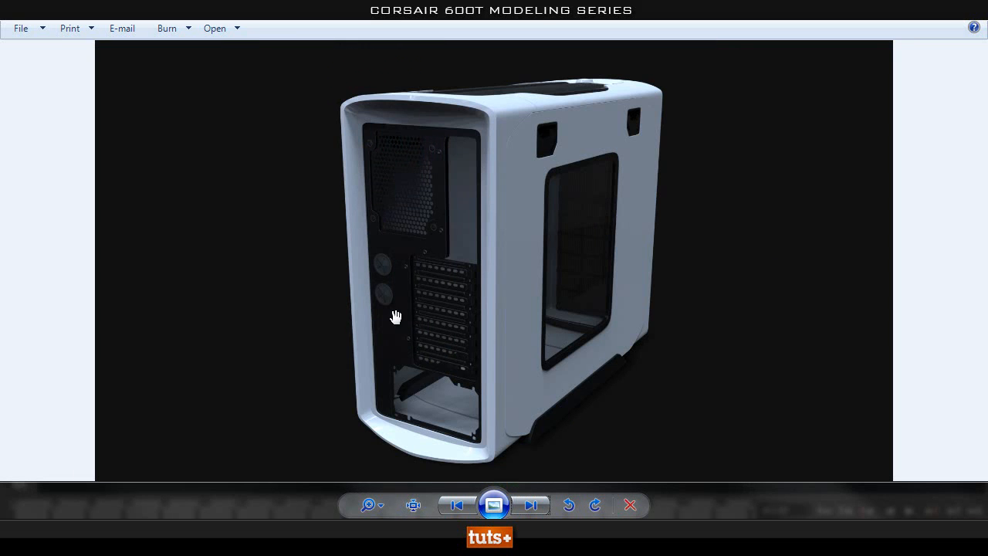
# Step: Zoom into the rear-view case render and pan across its expansion slots
pyautogui.click(369, 505)
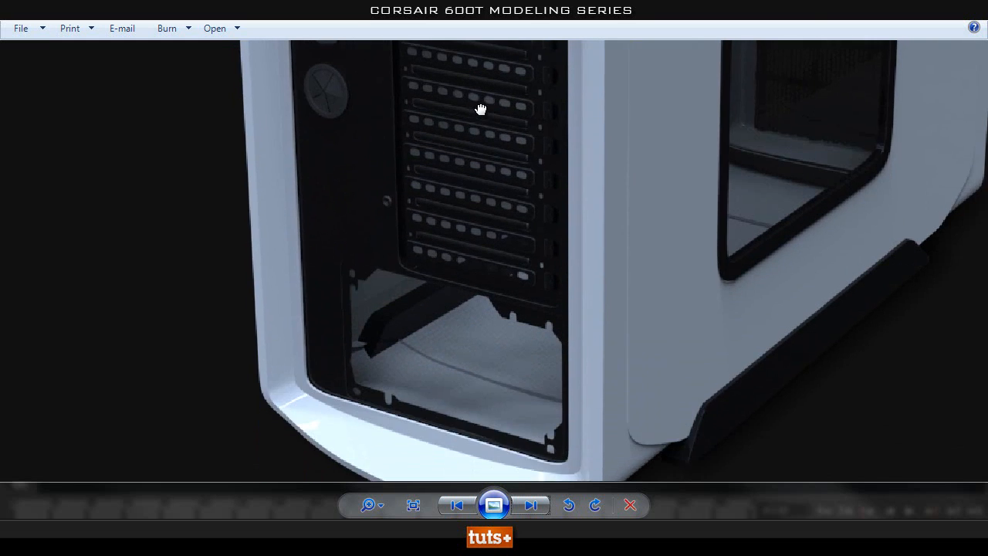
pyautogui.moveTo(479, 108); pyautogui.dragTo(498, 256)
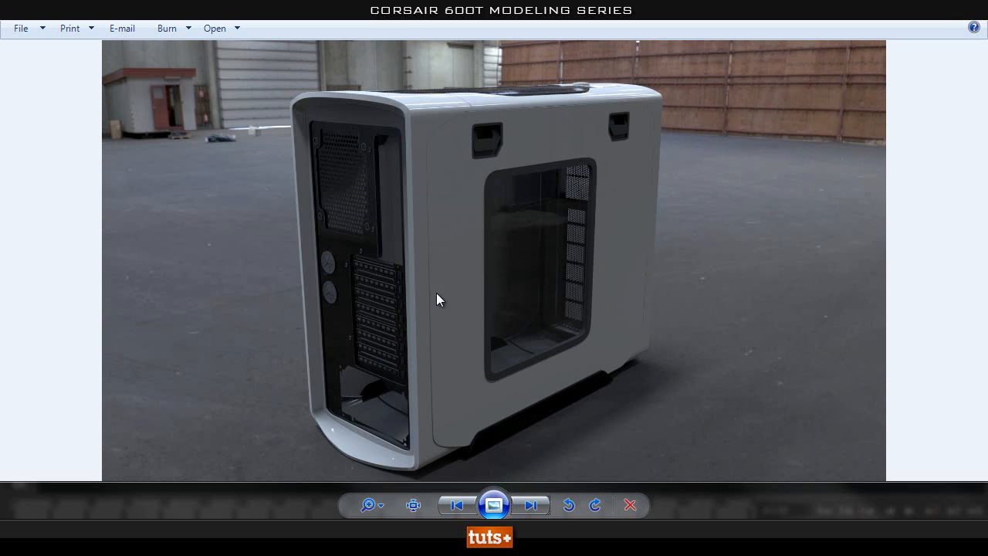
pyautogui.moveTo(365, 244)
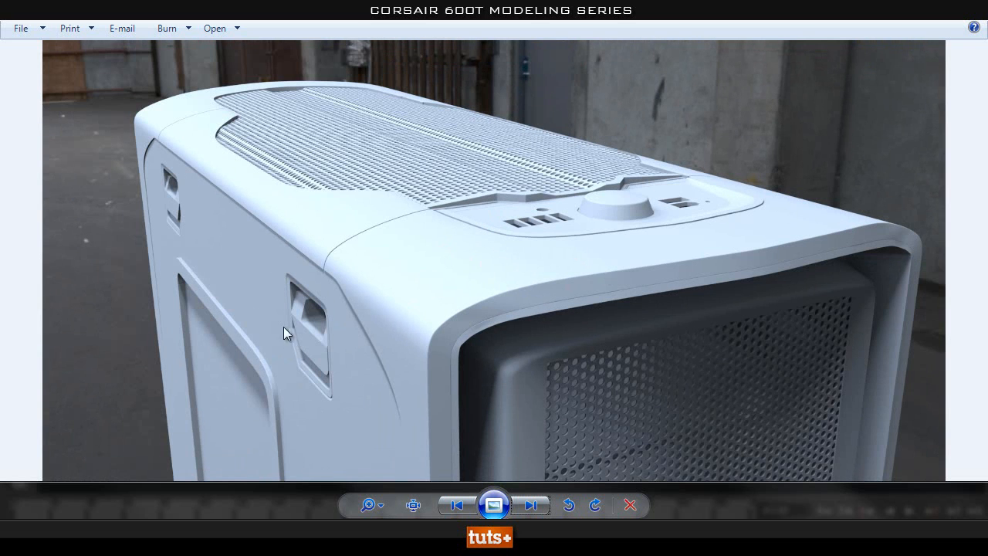
pyautogui.moveTo(560, 224)
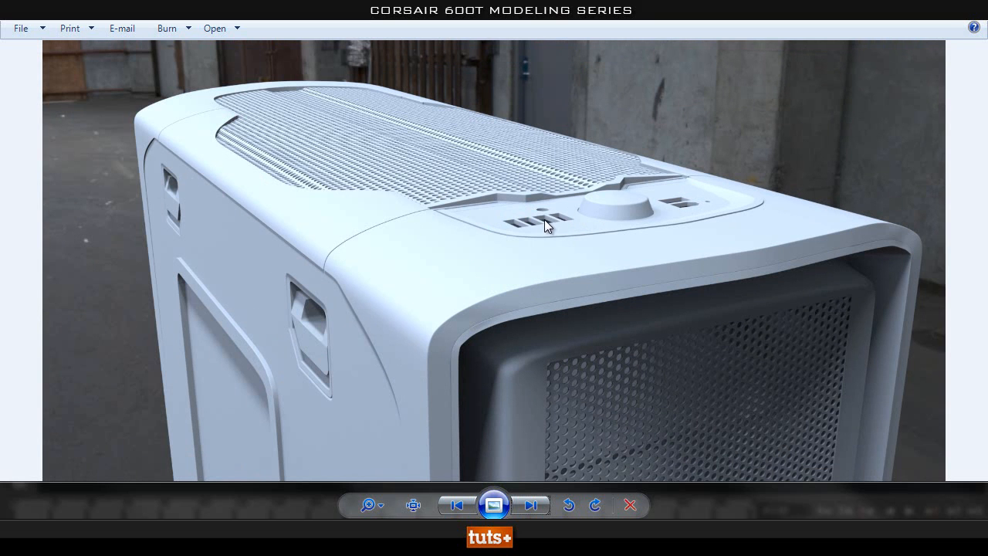
pyautogui.moveTo(652, 374)
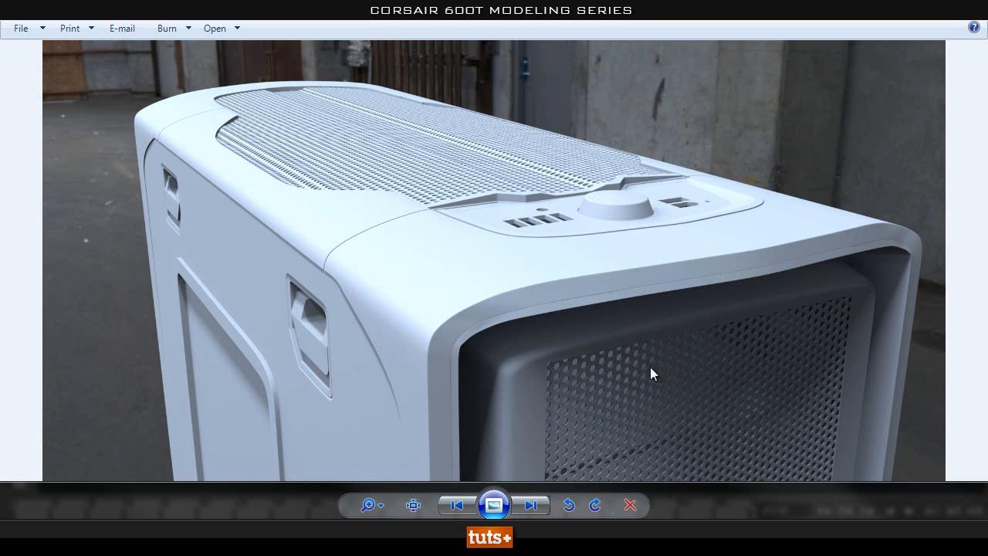
pyautogui.moveTo(652, 353)
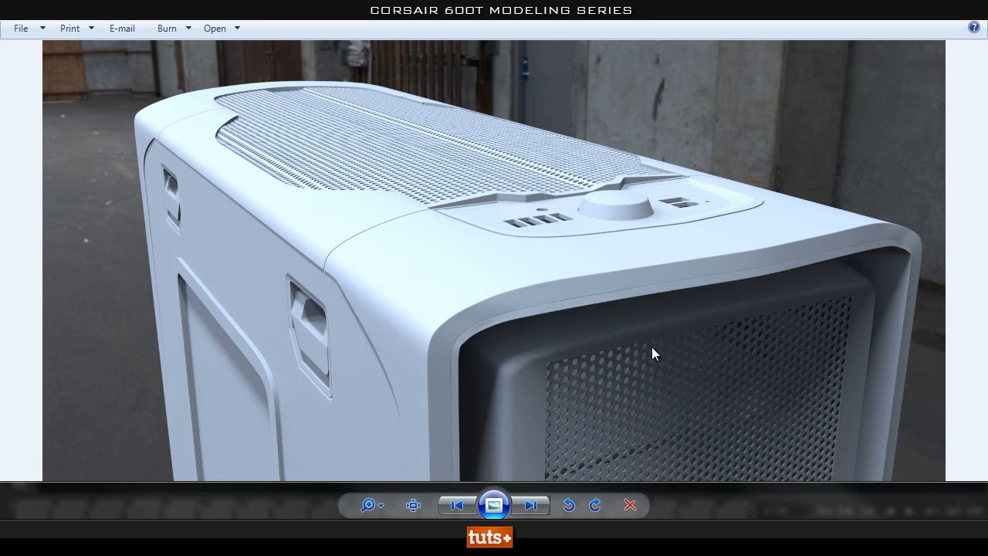
pyautogui.moveTo(696, 474)
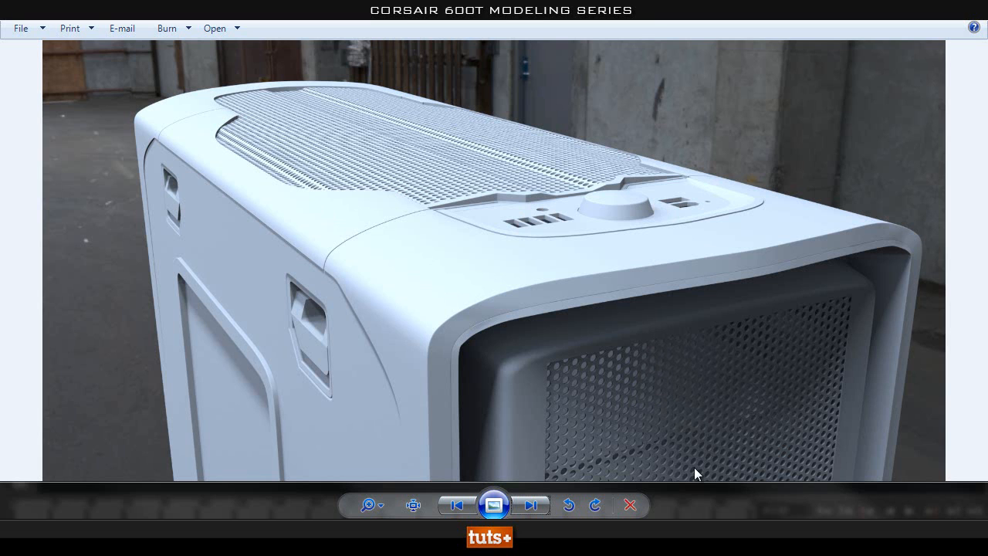
pyautogui.moveTo(245, 141)
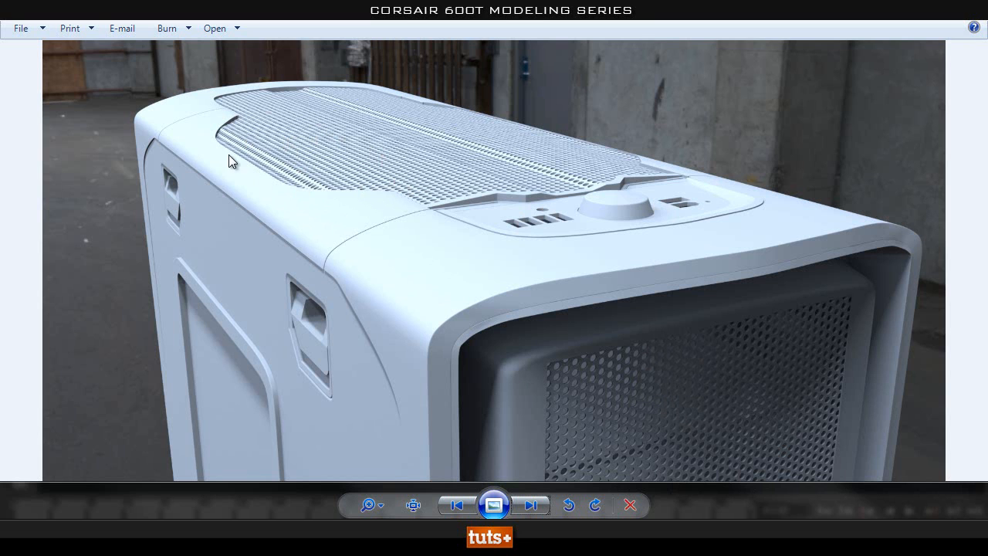
pyautogui.moveTo(260, 171)
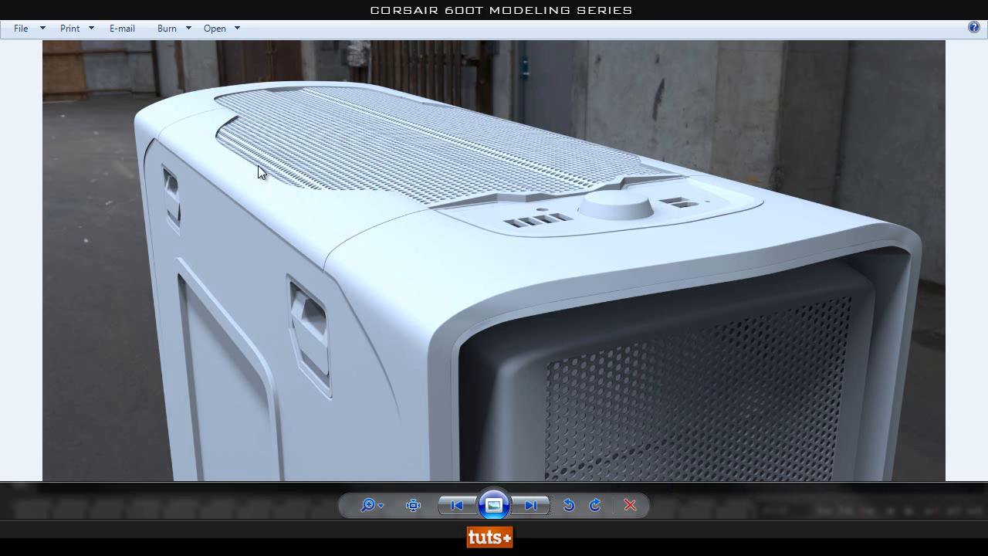
pyautogui.moveTo(323, 157)
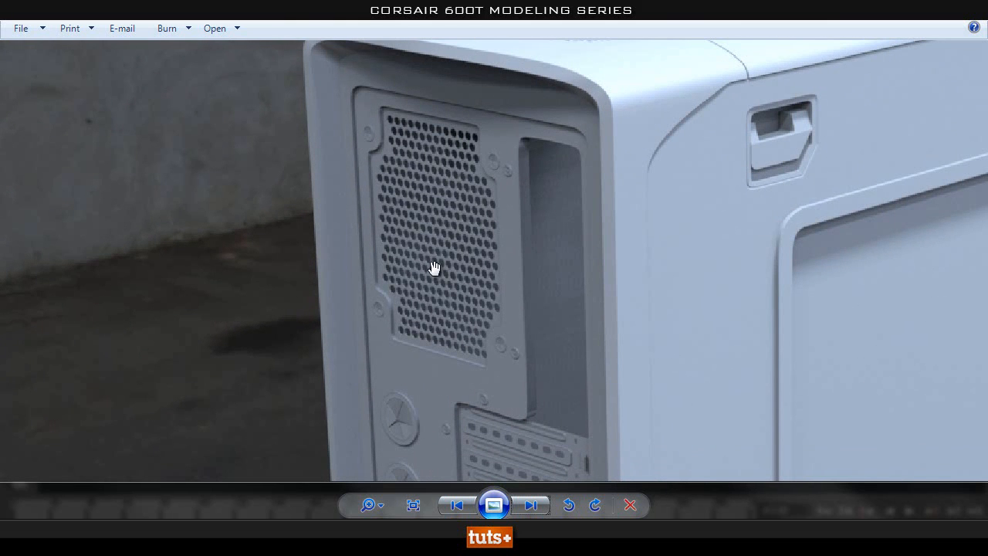
pyautogui.moveTo(511, 330)
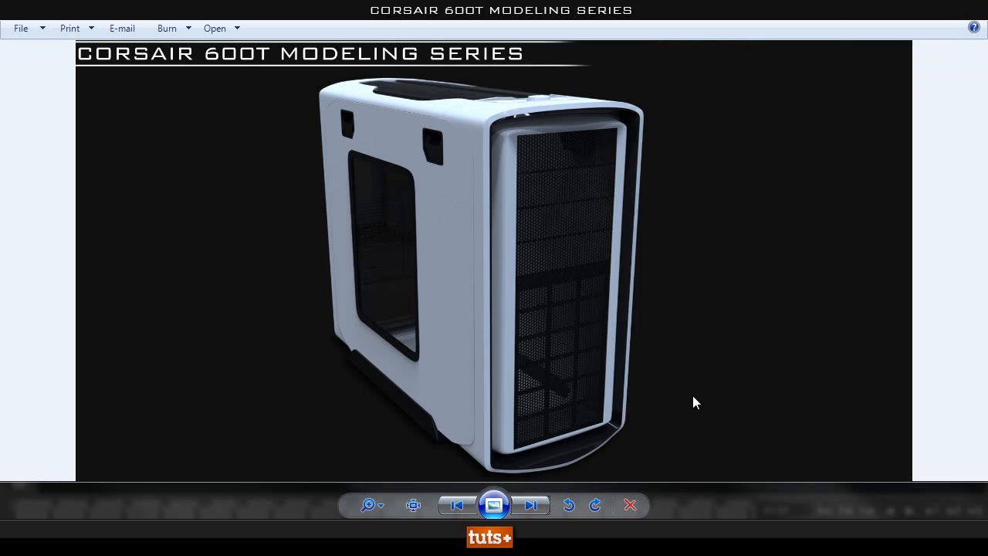
pyautogui.moveTo(907, 50)
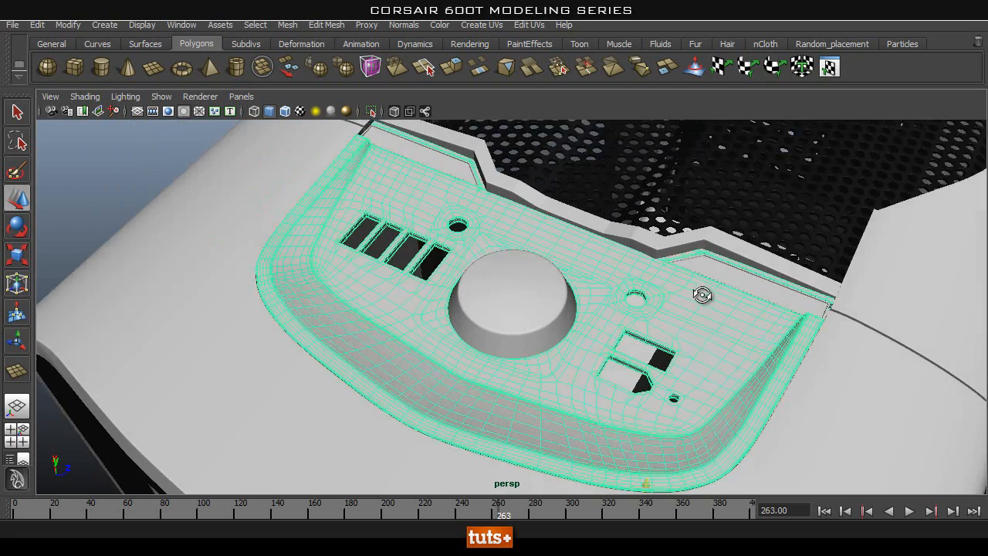
# Step: Orbit around the top control-panel mesh of the subdivided case in the perspective viewport
pyautogui.moveTo(702, 295); pyautogui.dragTo(538, 346)
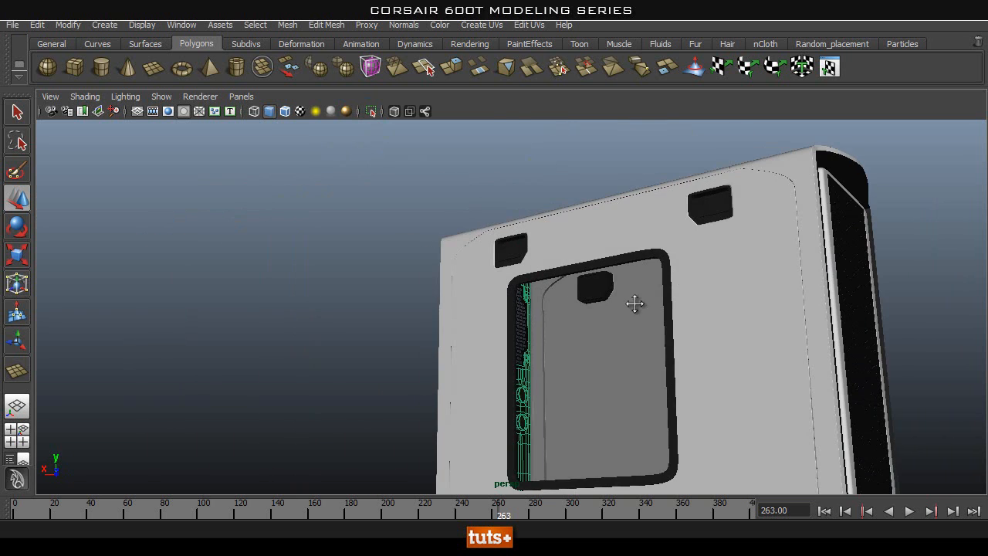
# Step: Dolly out and orbit the case model to face its side window
pyautogui.moveTo(635, 303); pyautogui.dragTo(613, 316)
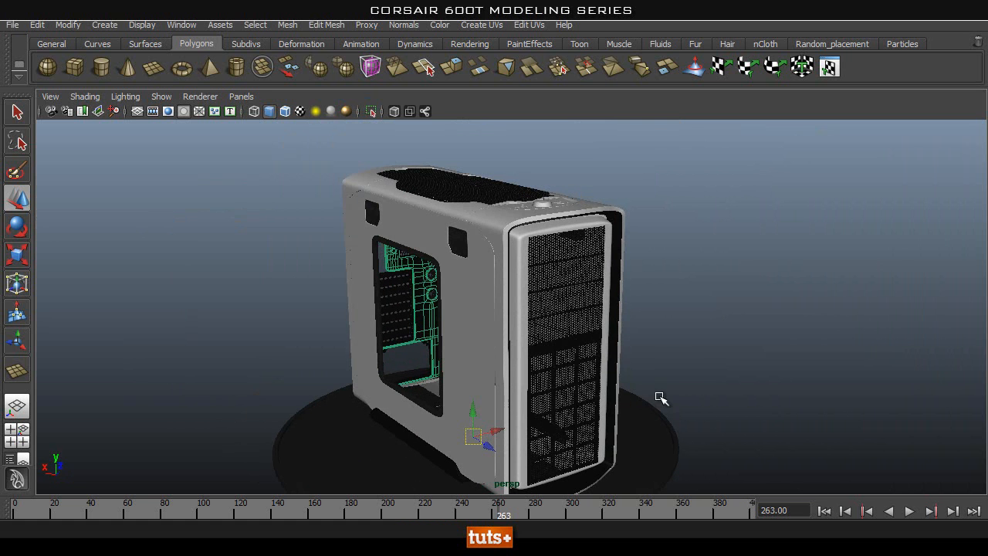
pyautogui.moveTo(660, 398); pyautogui.dragTo(530, 336)
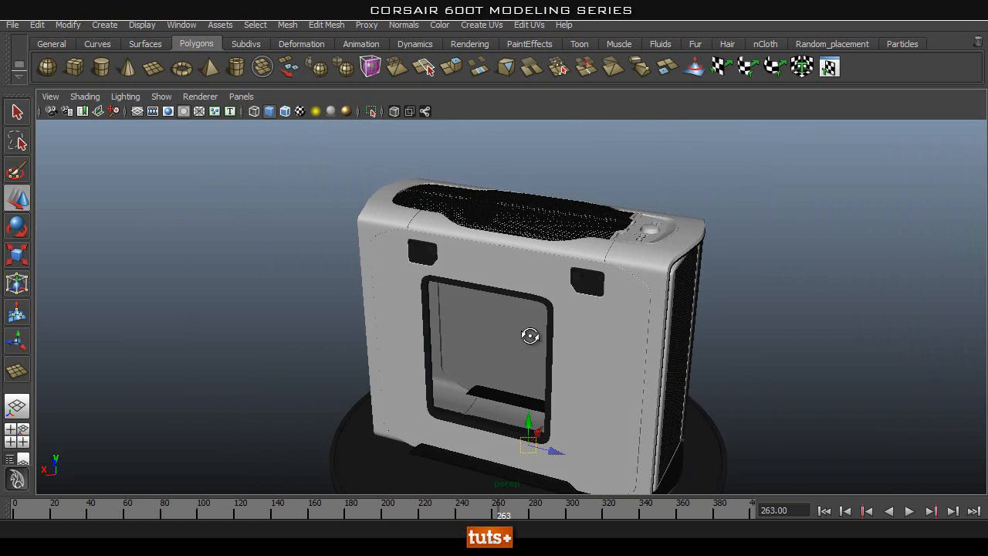